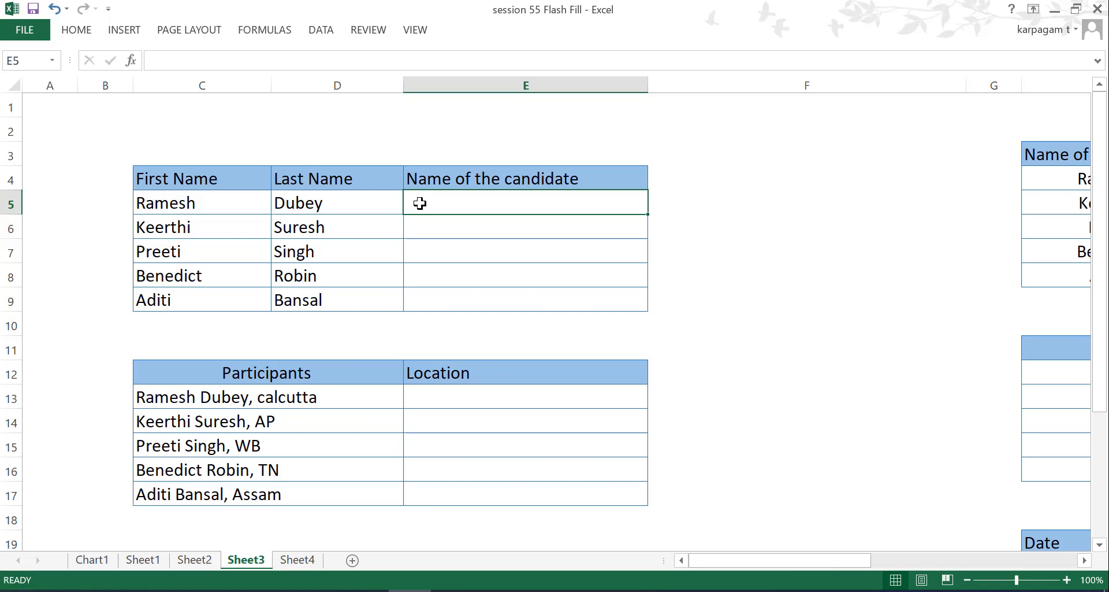
Flash Fill the candidate name column with all five combined first and last names.
{"action": "key", "text": "ctrl+e"}
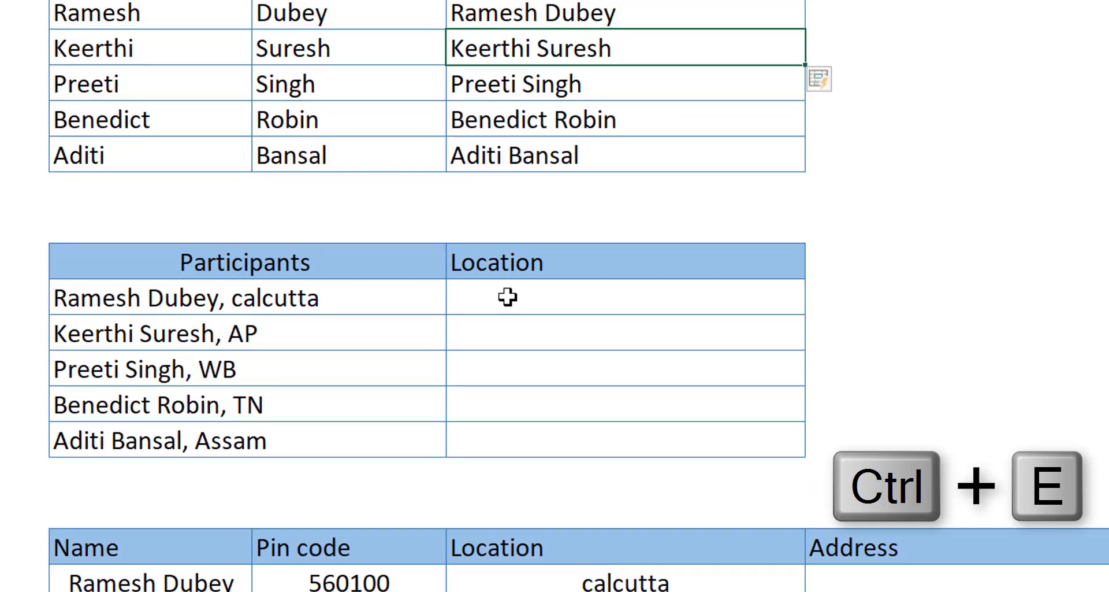
Enter calcutta as the first location and Flash Fill AP, WB, TN and Assam below.
{"action": "left_click", "coordinate": [508, 297]}
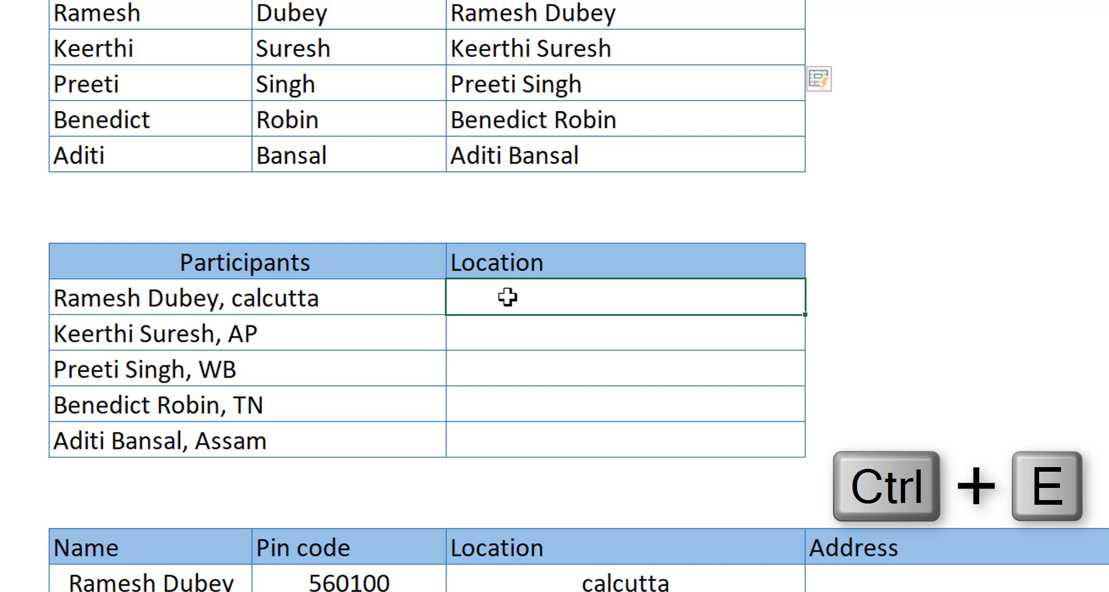
{"action": "key", "text": "Ctrl+E"}
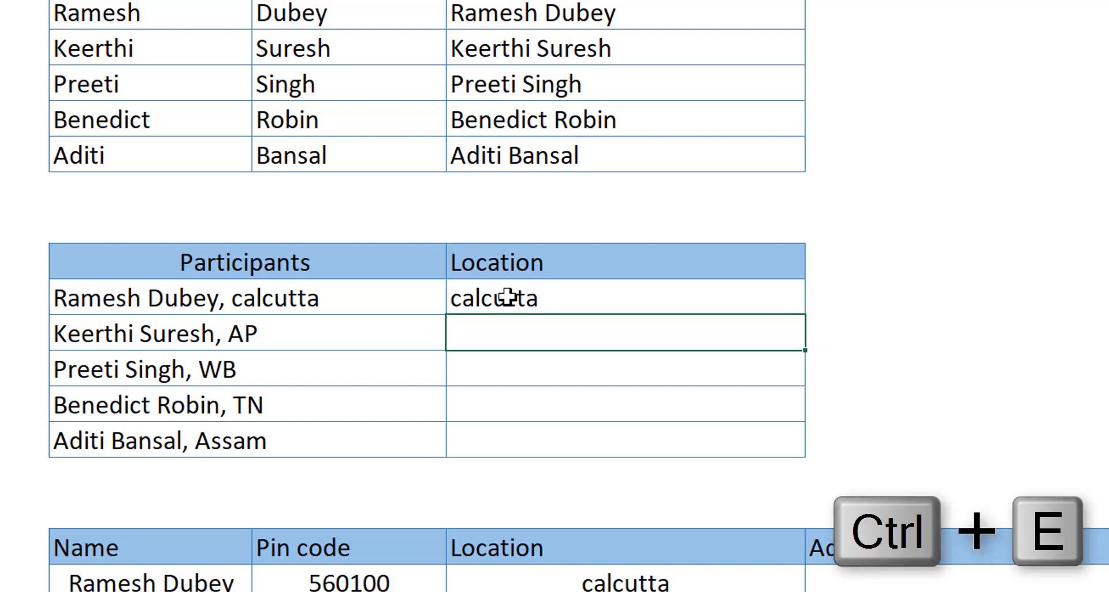
{"action": "key", "text": "Ctrl+E"}
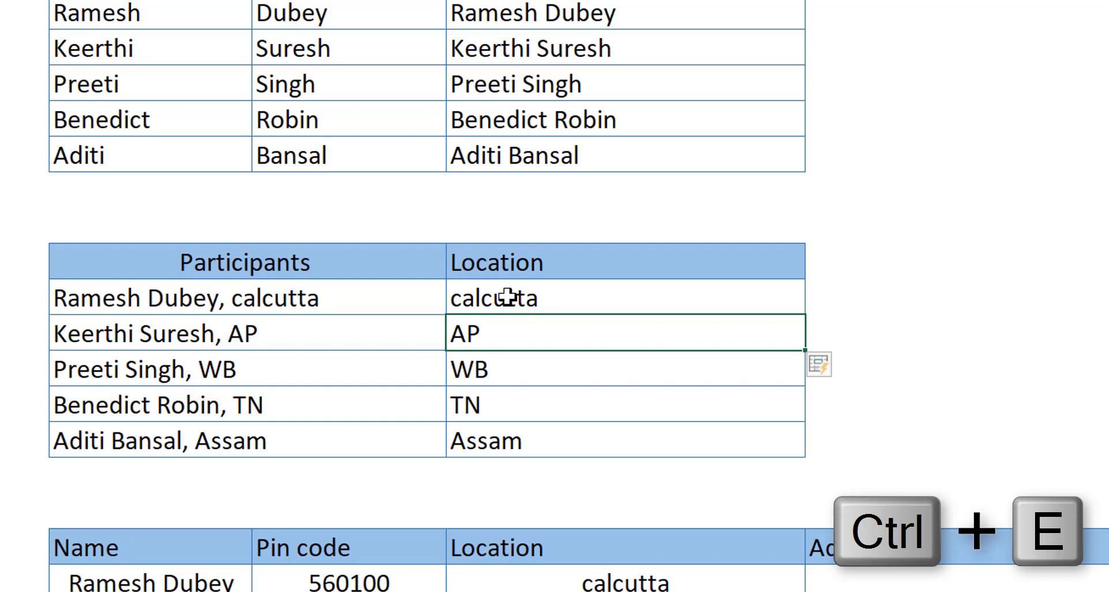
{"action": "scroll", "scroll_direction": "down", "scroll_amount": 3}
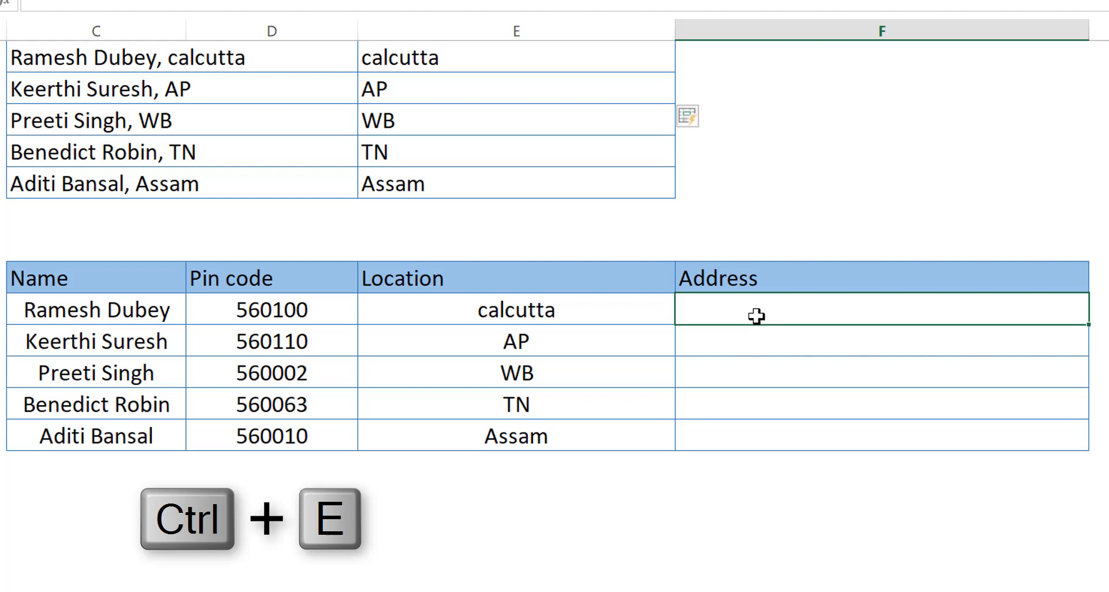
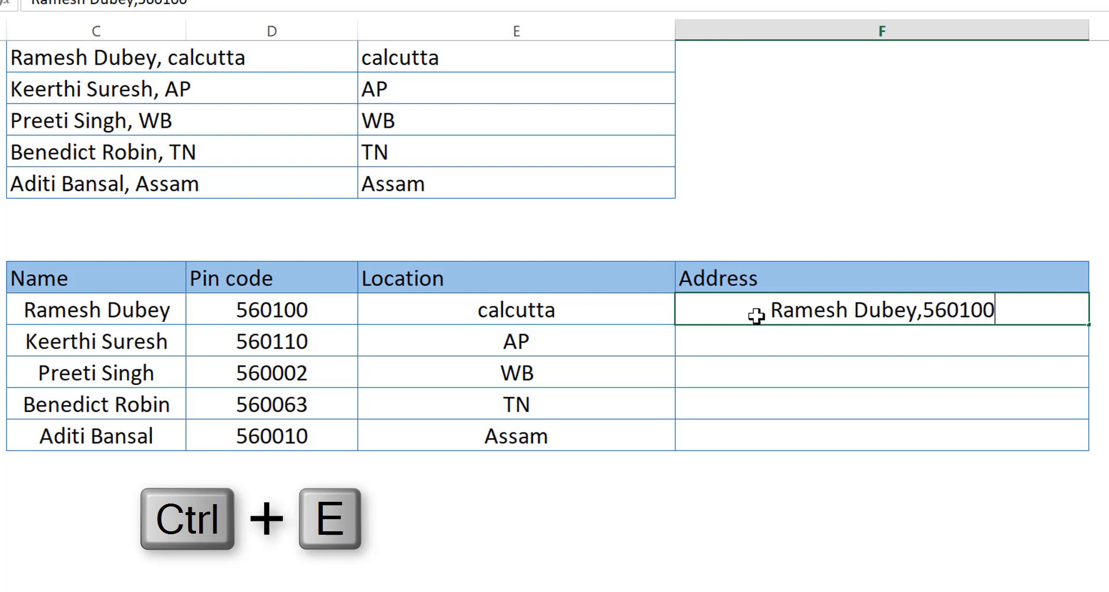
{"action": "type", "text": ",calcutta"}
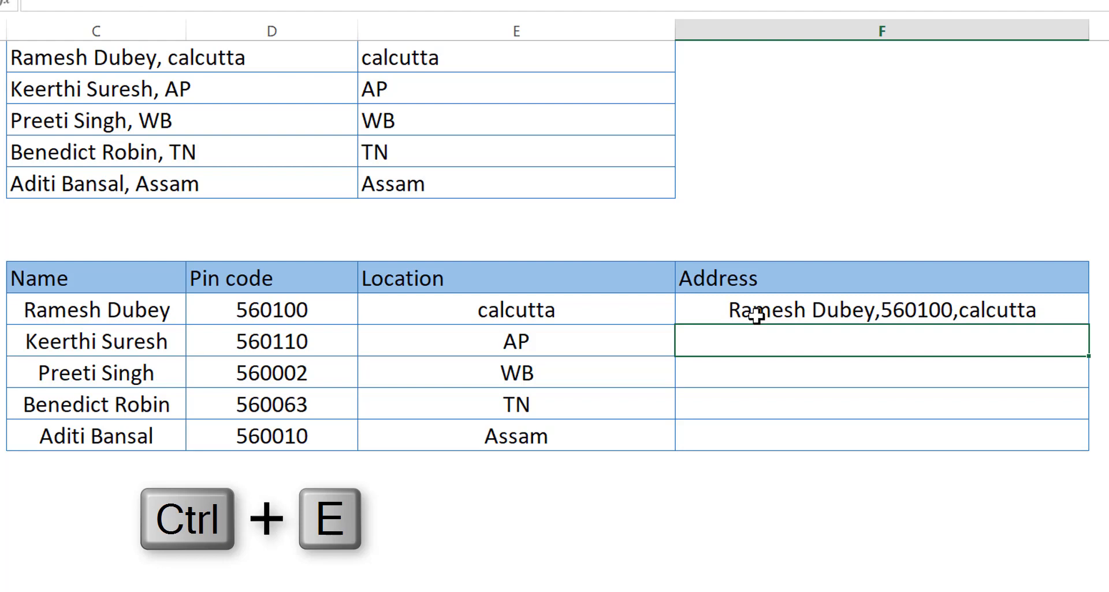
{"action": "key", "text": "Ctrl+E"}
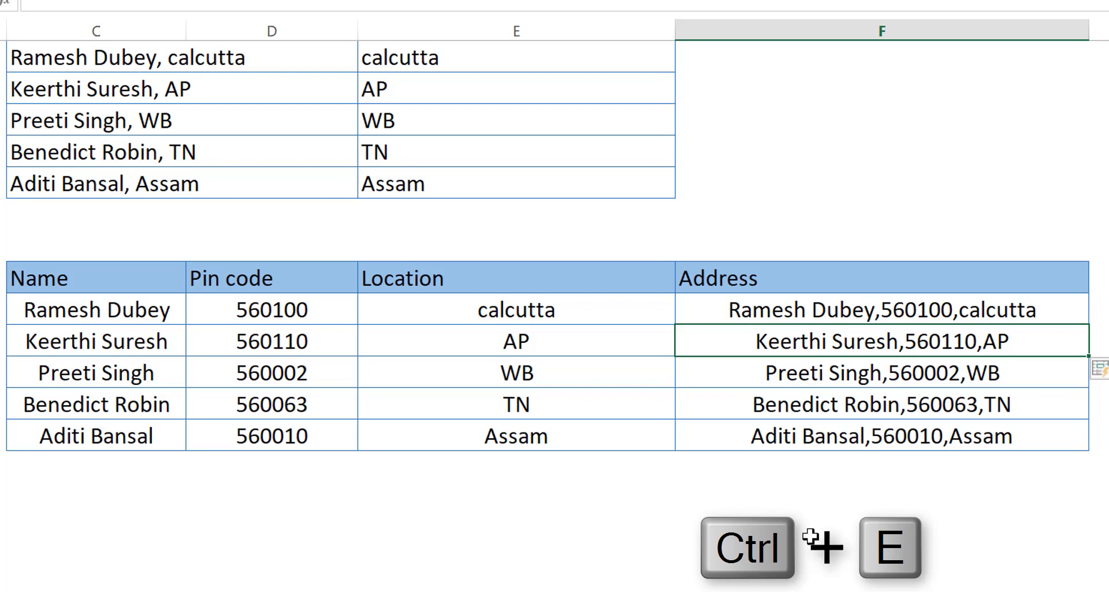
{"action": "mouse_move", "coordinate": [850, 558]}
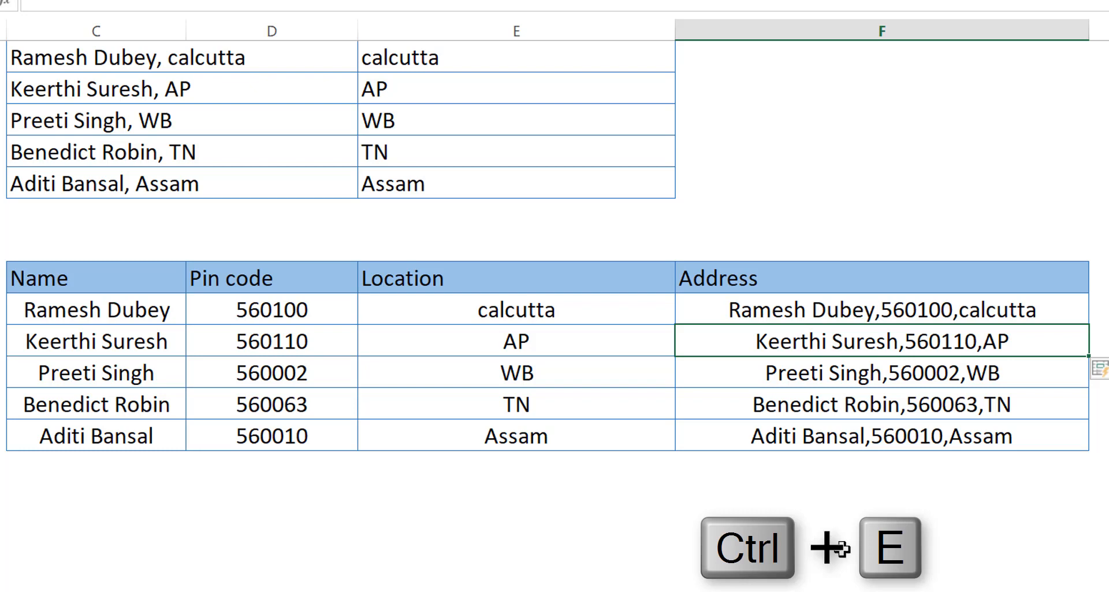
{"action": "scroll", "scroll_direction": "right", "scroll_amount": 3}
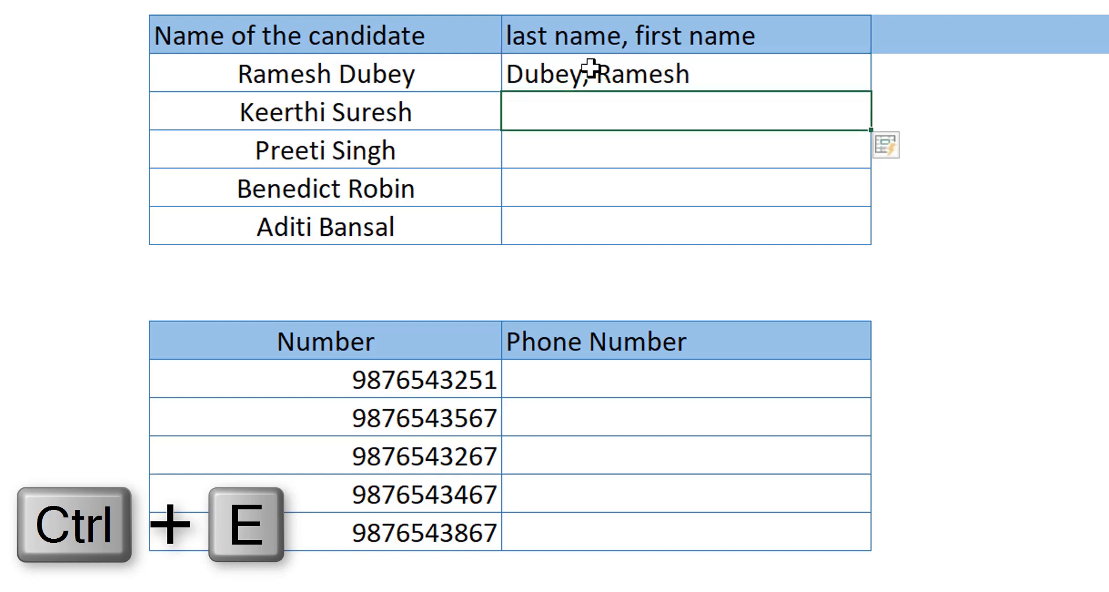
{"action": "key", "text": "Ctrl+E"}
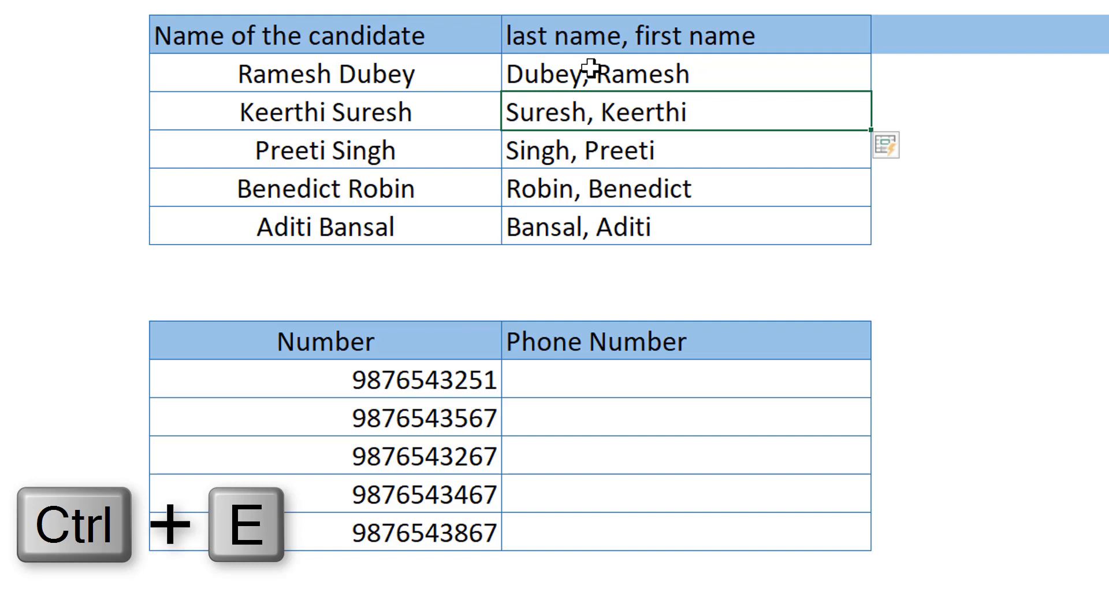
{"action": "mouse_move", "coordinate": [456, 380]}
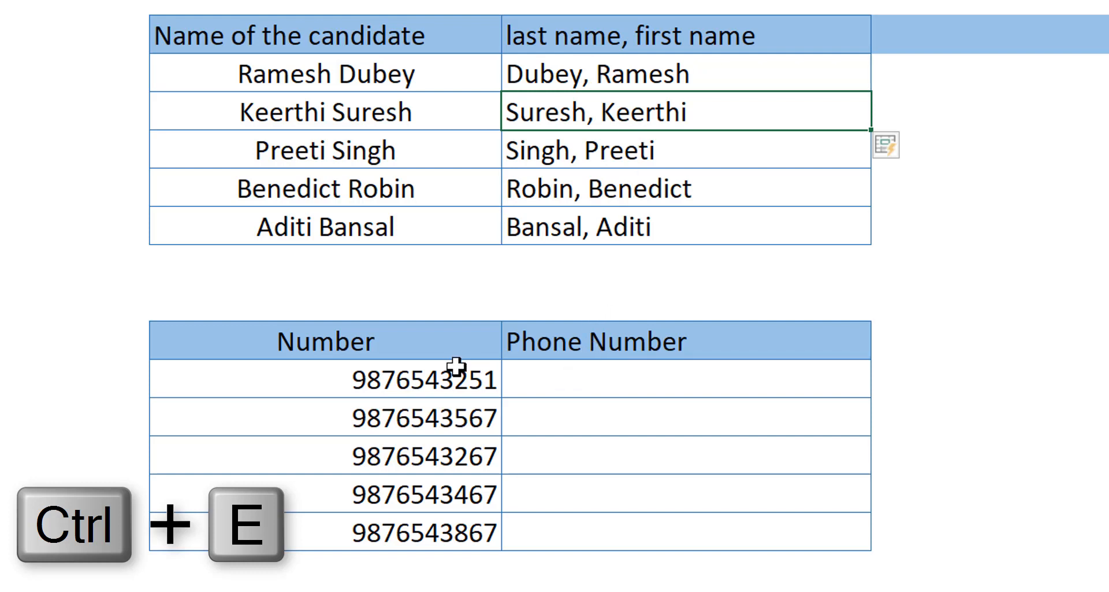
{"action": "mouse_move", "coordinate": [570, 378]}
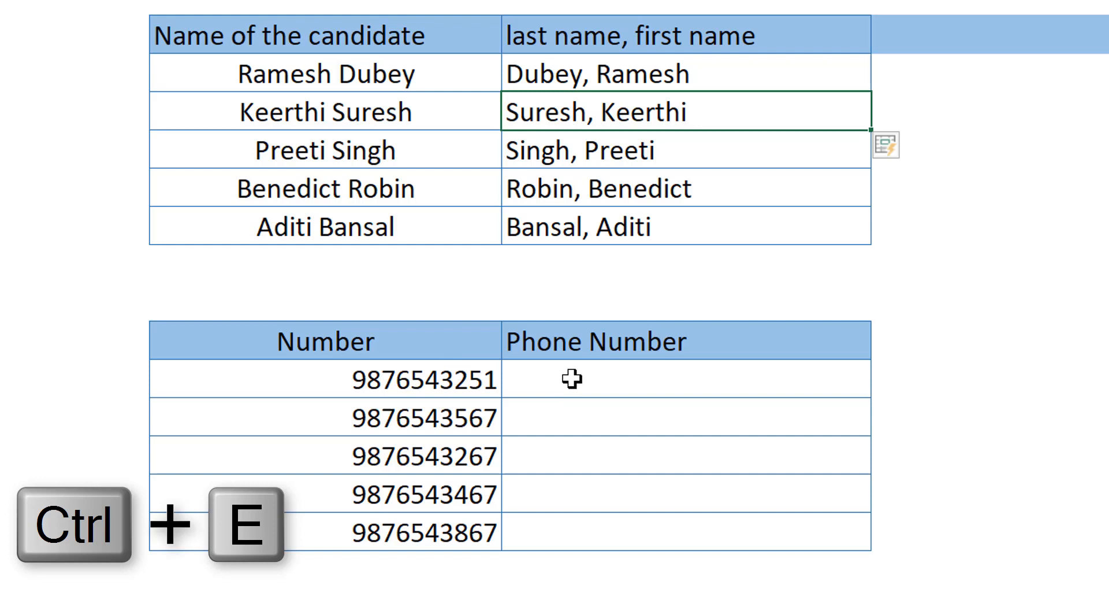
{"action": "type", "text": "987"}
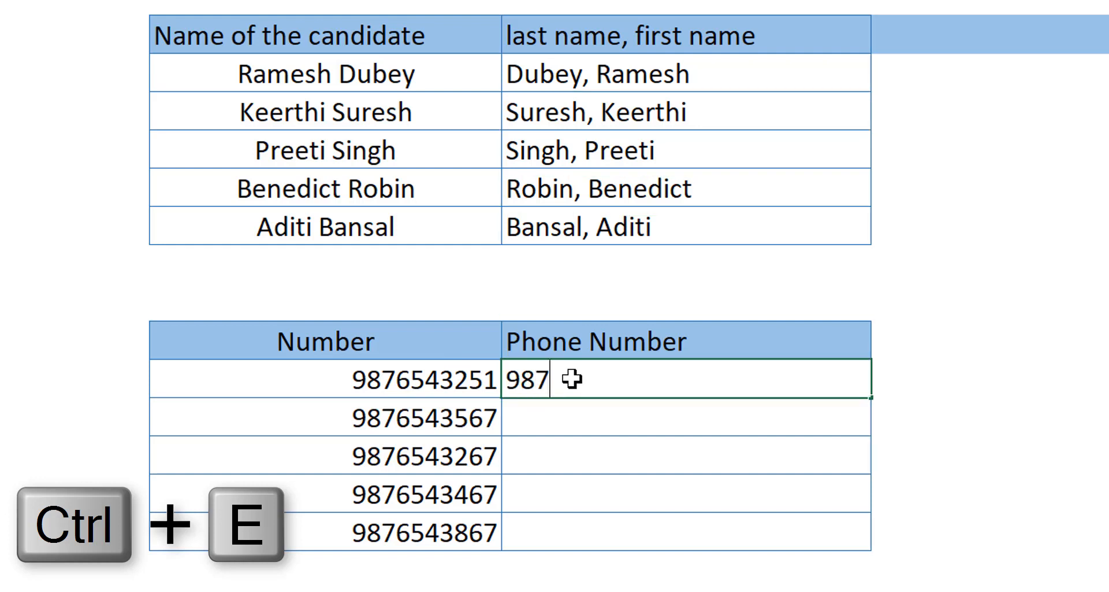
{"action": "type", "text": "65-"}
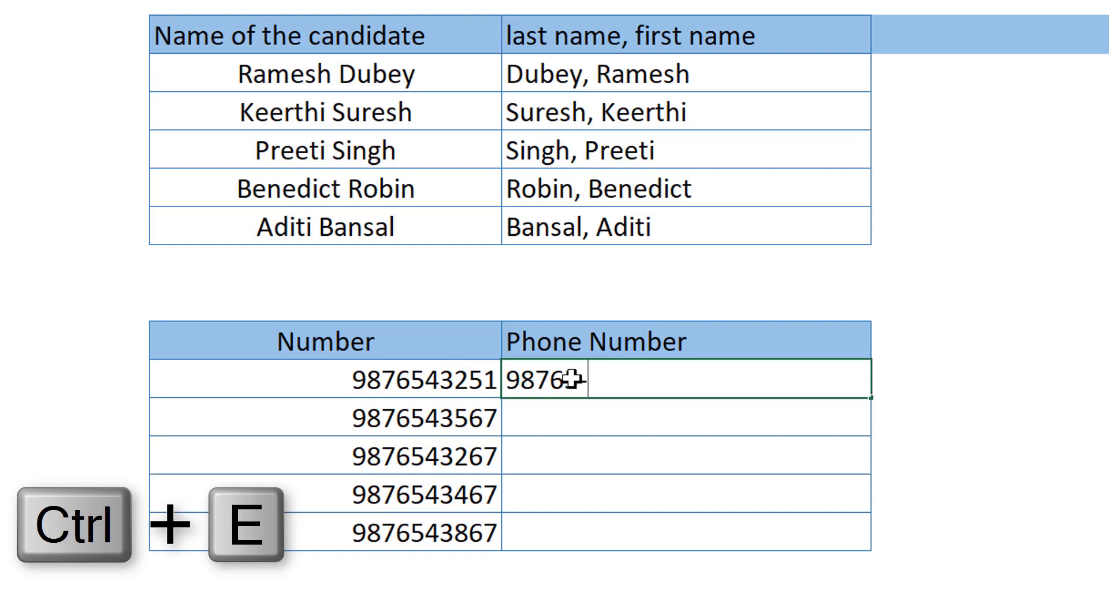
{"action": "type", "text": "4325"}
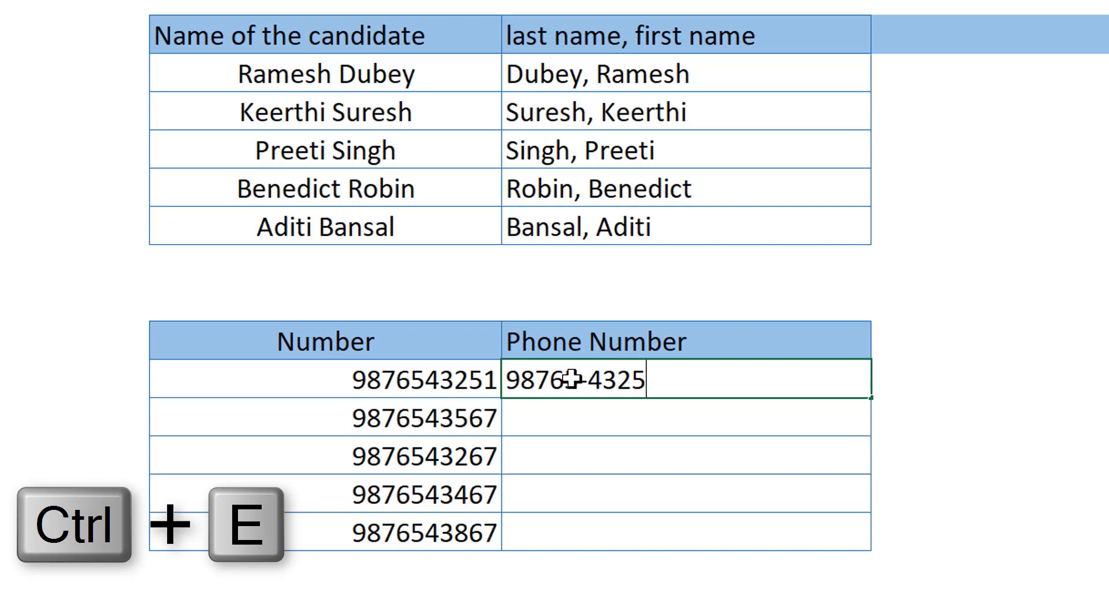
{"action": "key", "text": "Ctrl+E"}
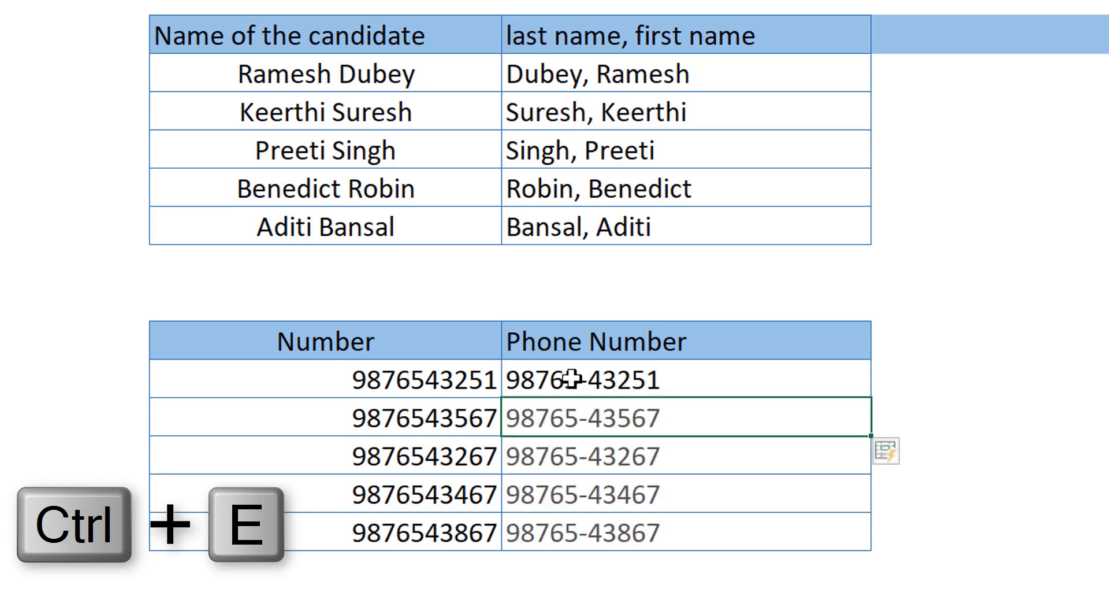
{"action": "scroll", "scroll_direction": "down", "scroll_amount": 3}
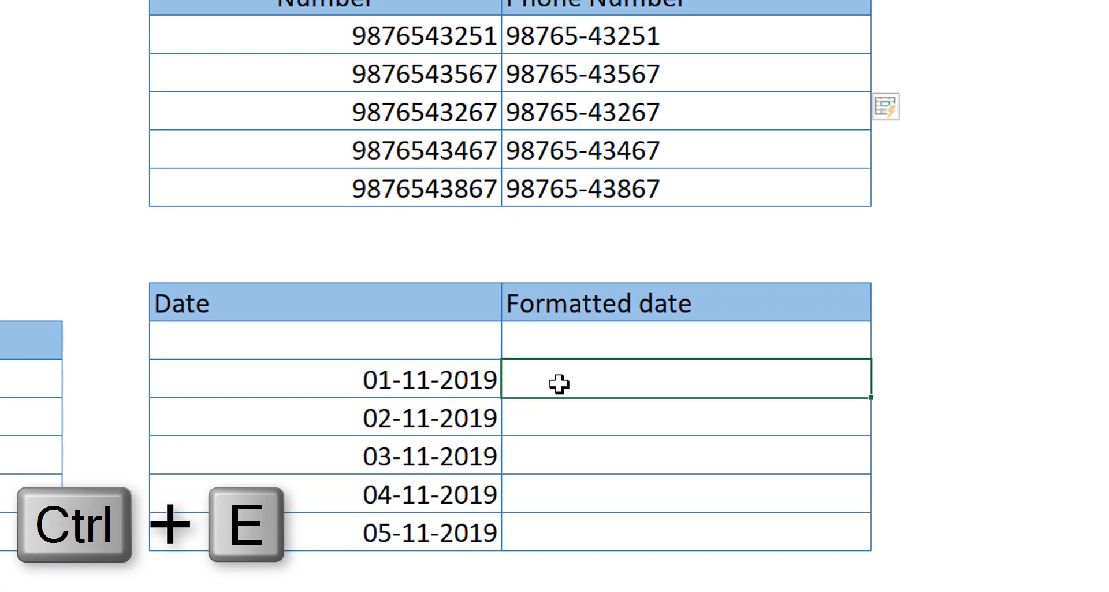
Enter a first formatted date like 01-Nov-20 with the month as Nov.
{"action": "type", "text": "01-"}
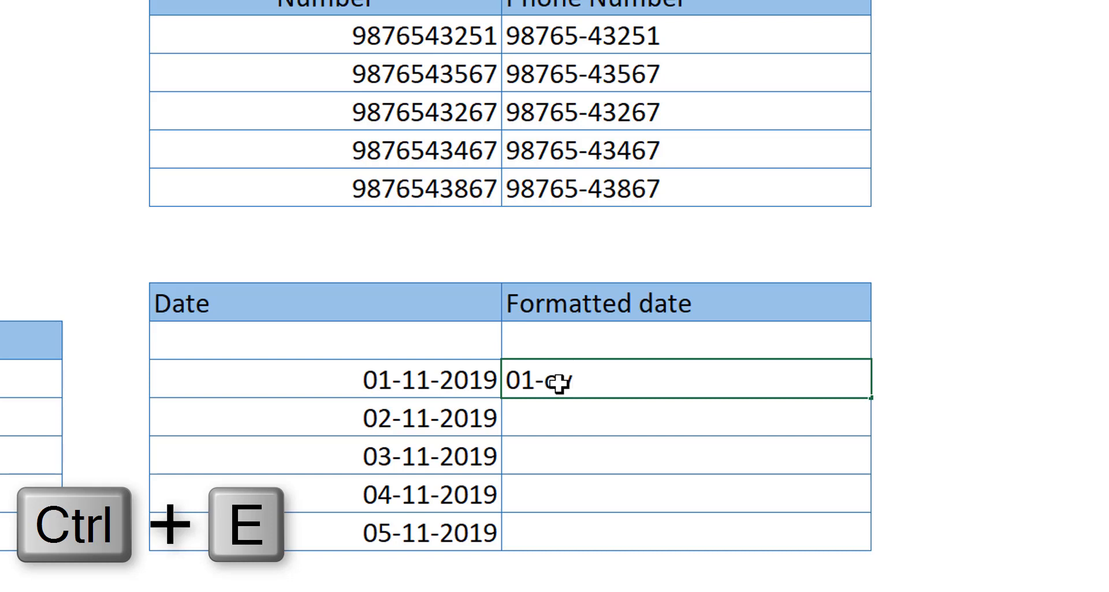
{"action": "type", "text": "Nov-20"}
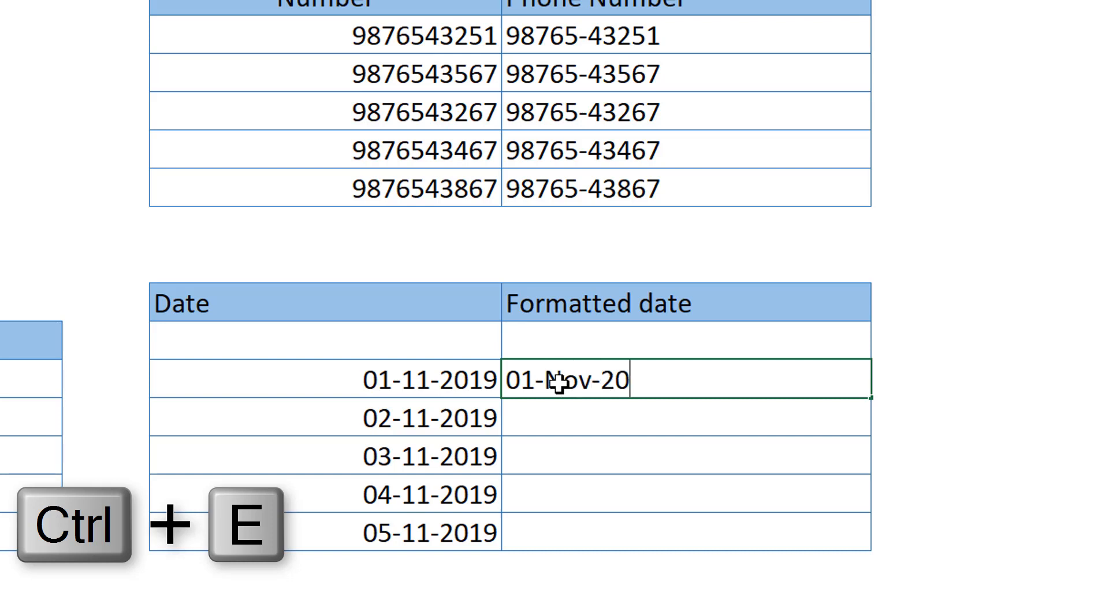
{"action": "key", "text": "Ctrl+E"}
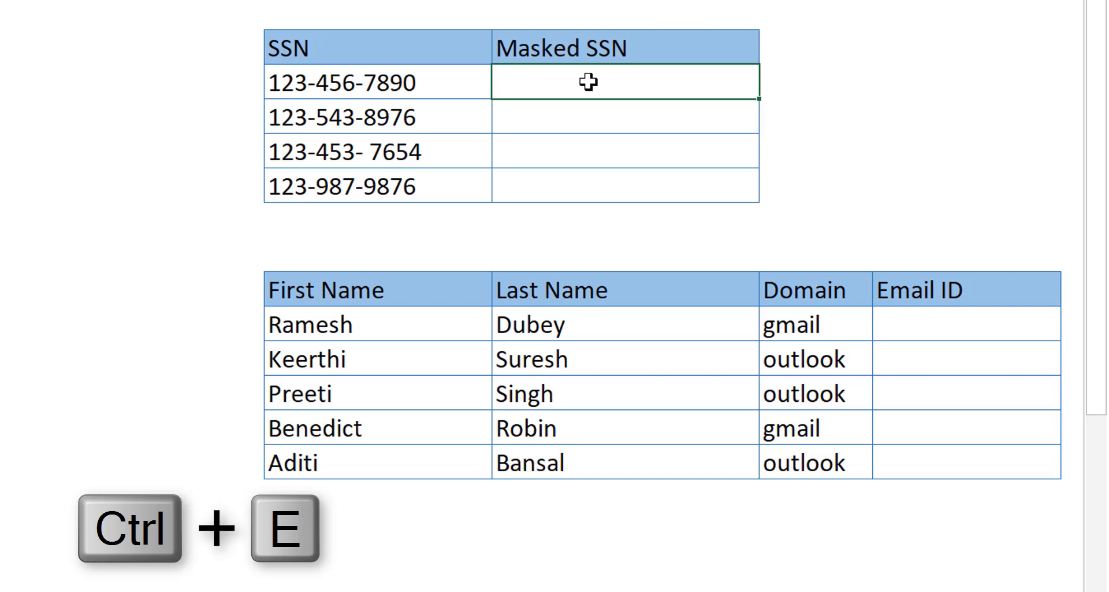
Enter 123-456-XXXX as the first masked SSN and Flash Fill the other three.
{"action": "type", "text": "12"}
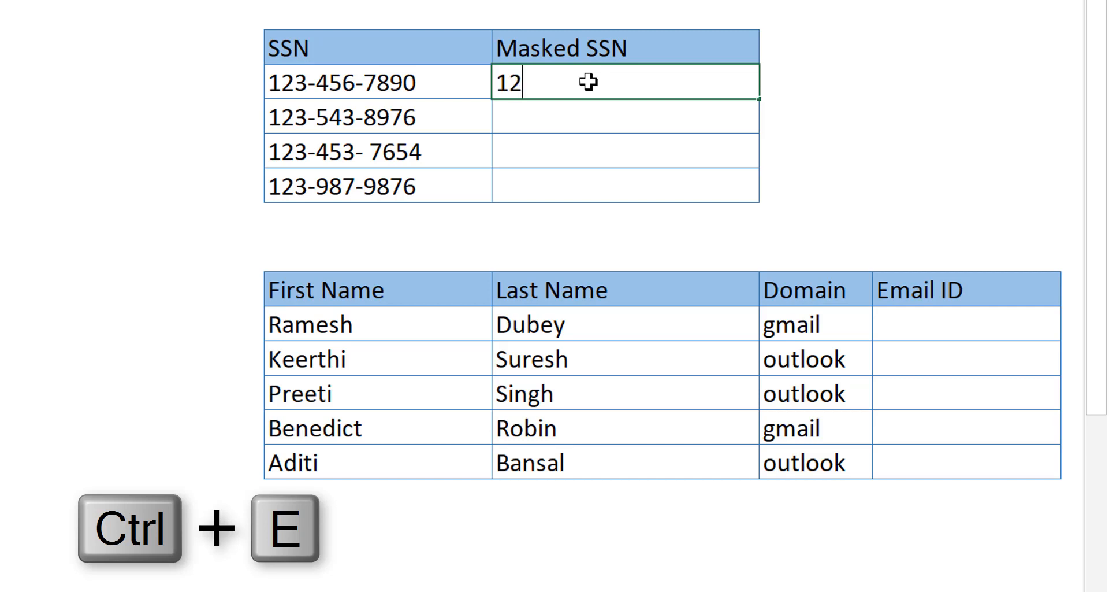
{"action": "type", "text": "3"}
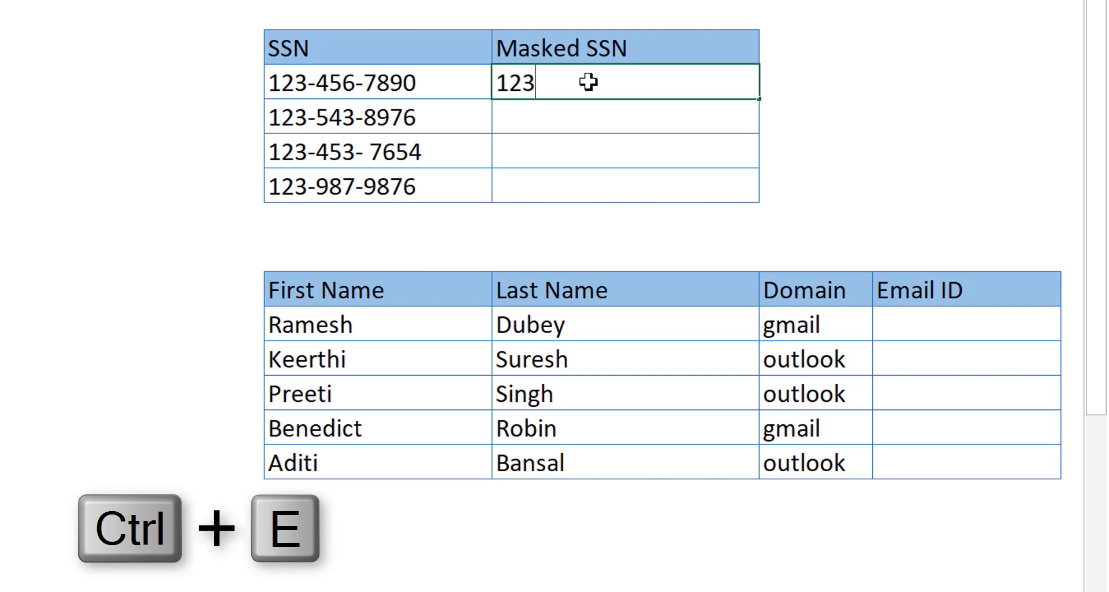
{"action": "type", "text": "-4"}
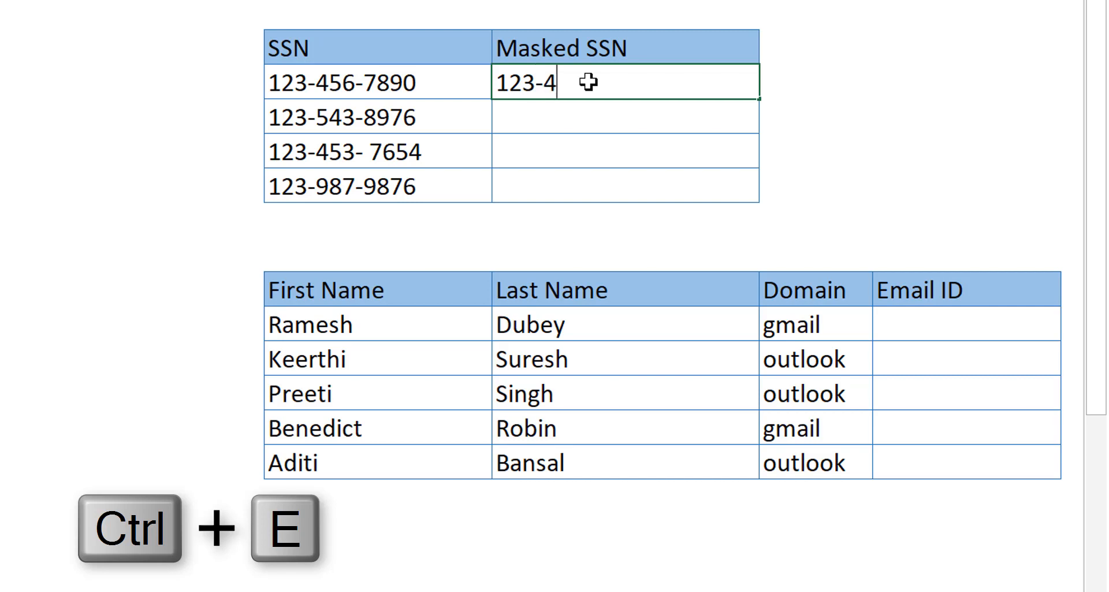
{"action": "type", "text": "56"}
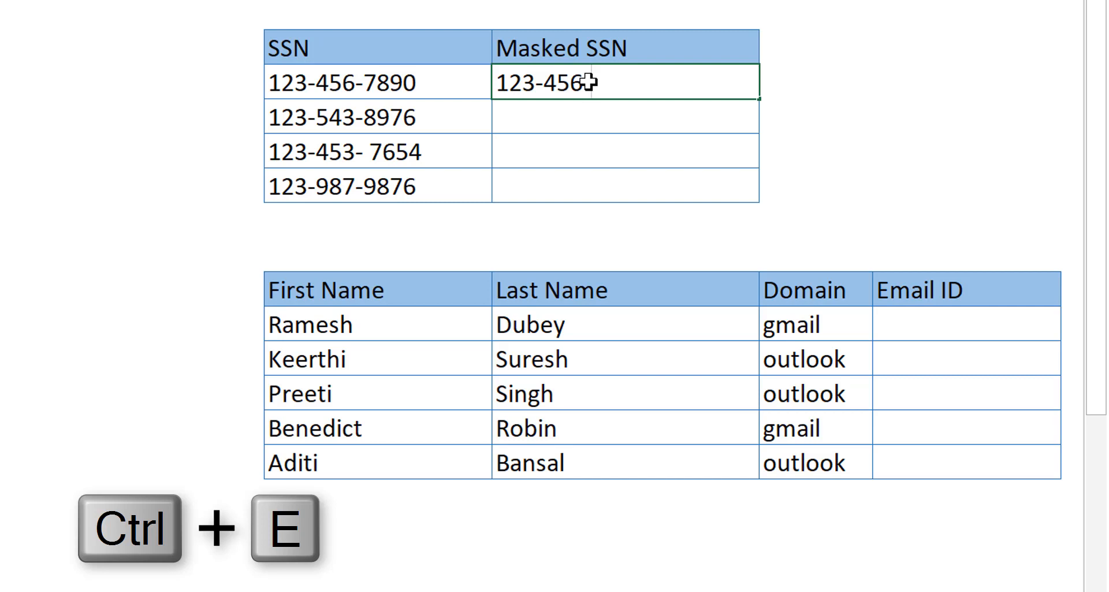
{"action": "type", "text": "XXXX"}
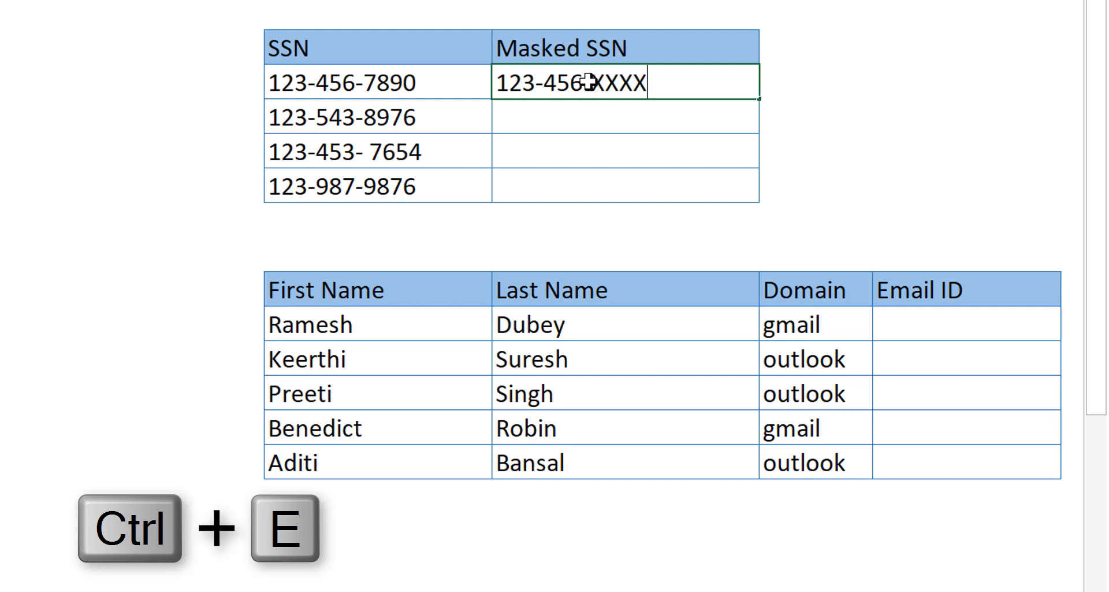
{"action": "key", "text": "Ctrl+E"}
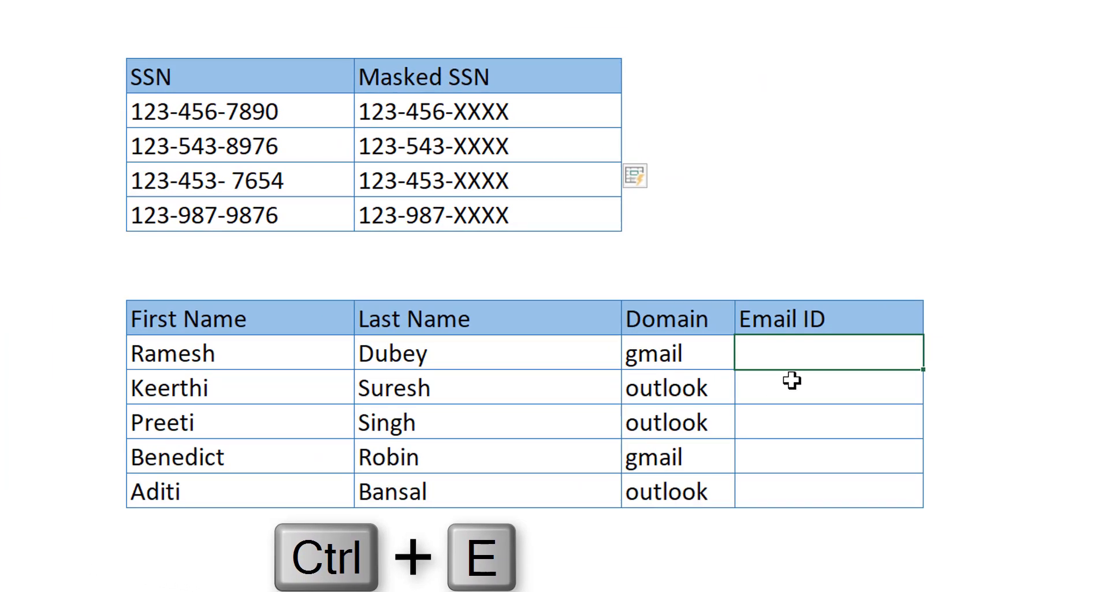
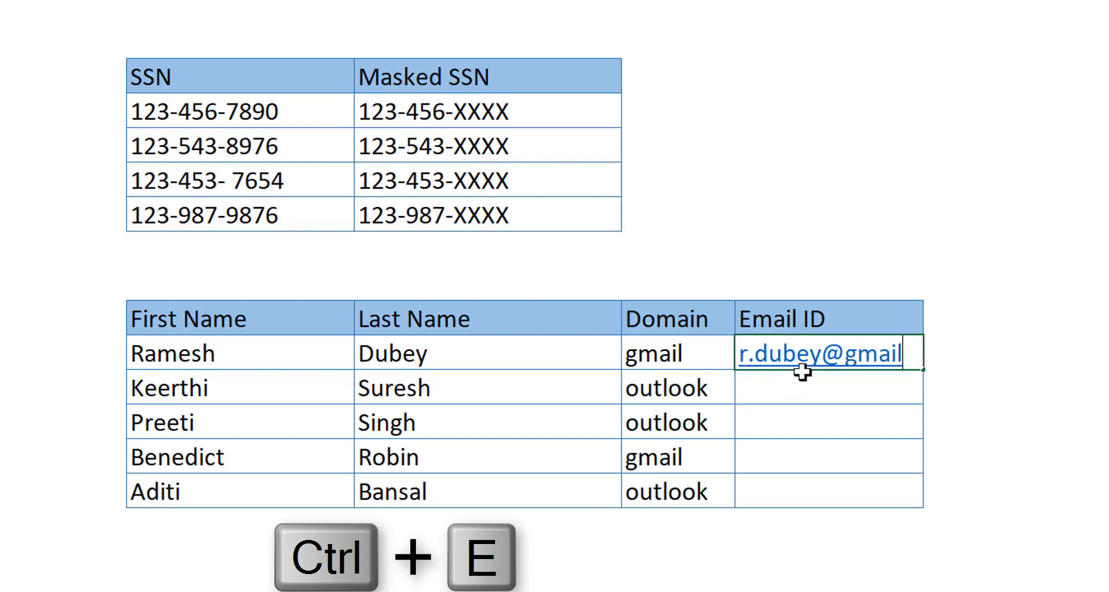
{"action": "key", "text": "Enter"}
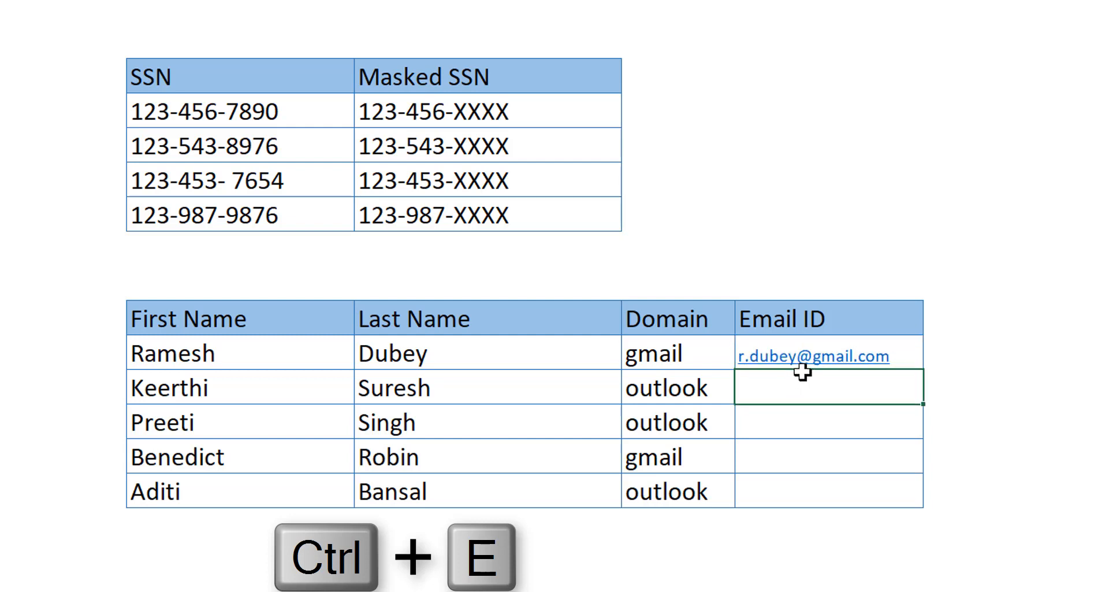
{"action": "key", "text": "Ctrl+E"}
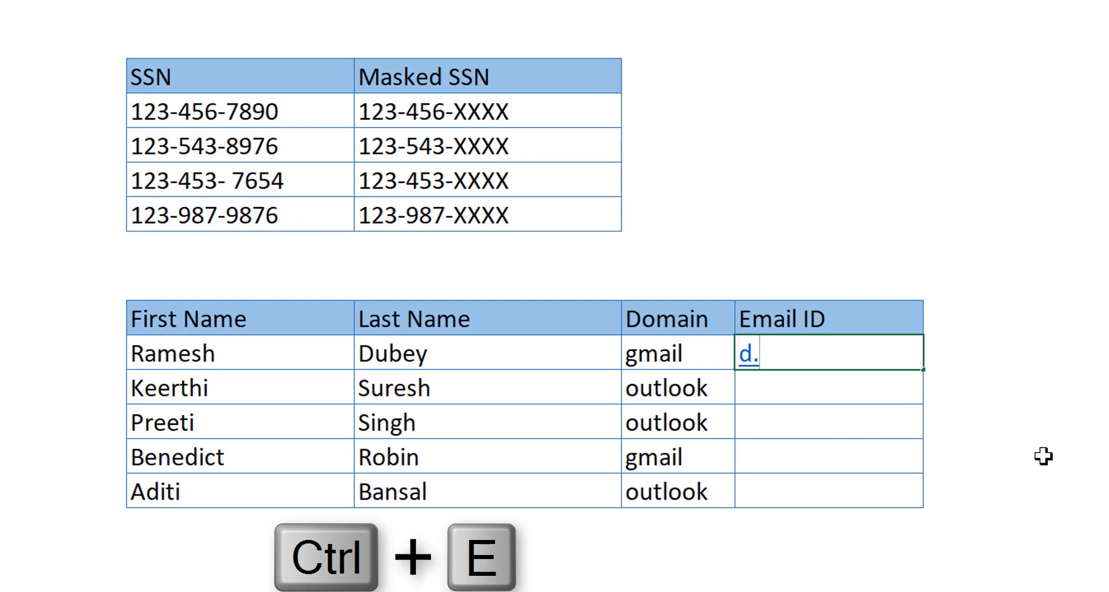
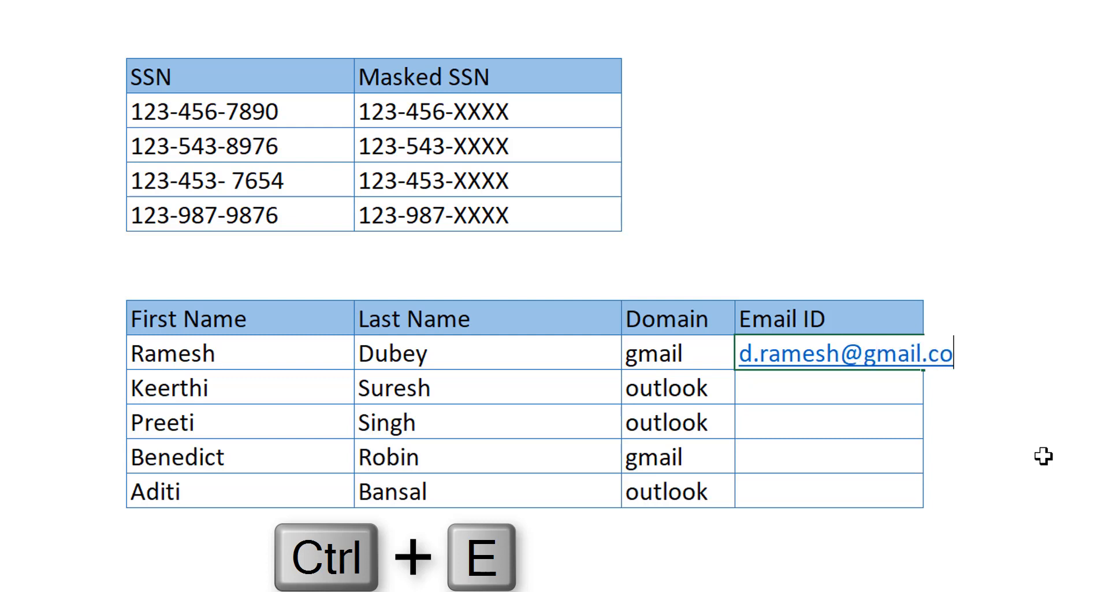
{"action": "key", "text": "Ctrl+E"}
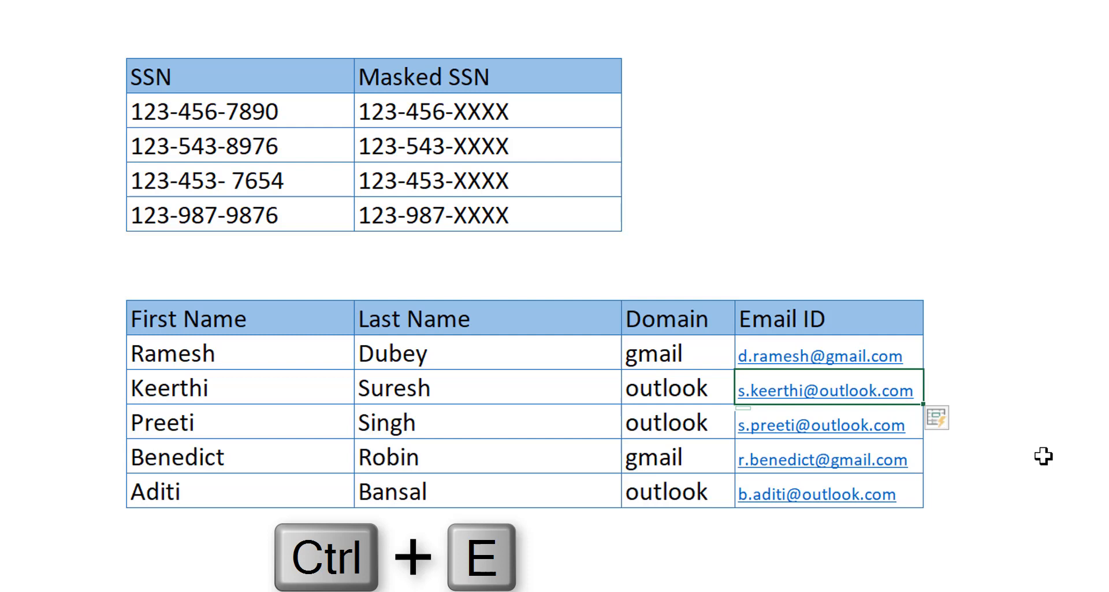